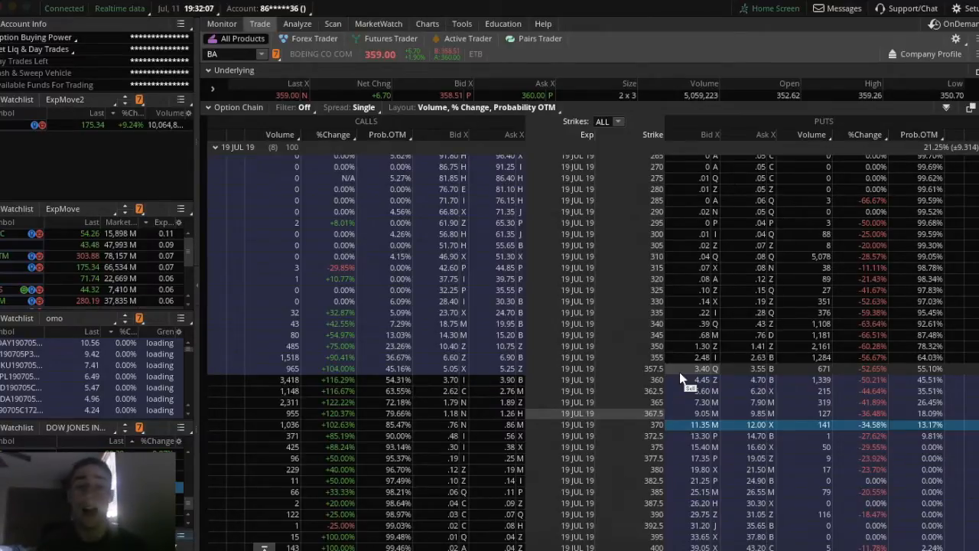
Check the Boeing chart, return to the chain, and close column customisation unchanged
{"action": "left_click", "coordinate": [426, 24]}
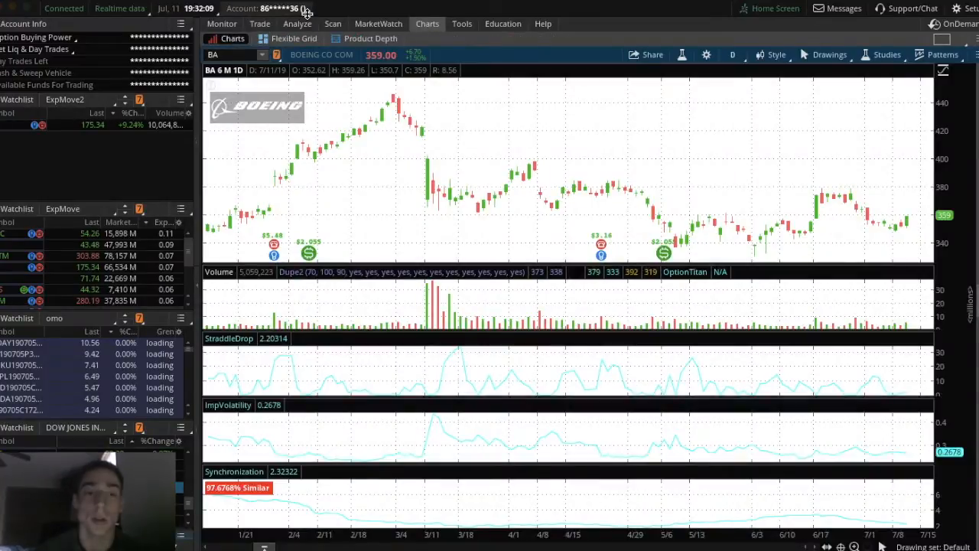
{"action": "left_click", "coordinate": [259, 23]}
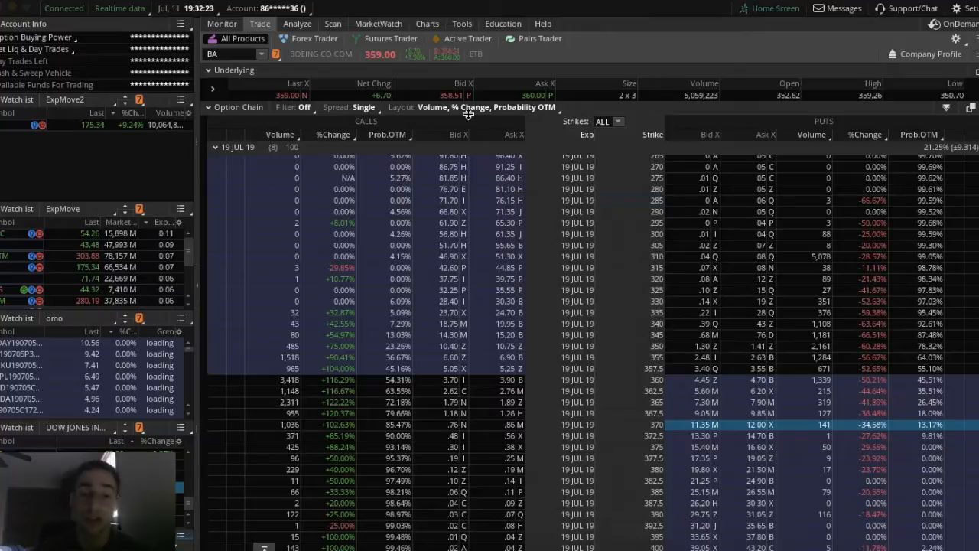
{"action": "left_click", "coordinate": [474, 107]}
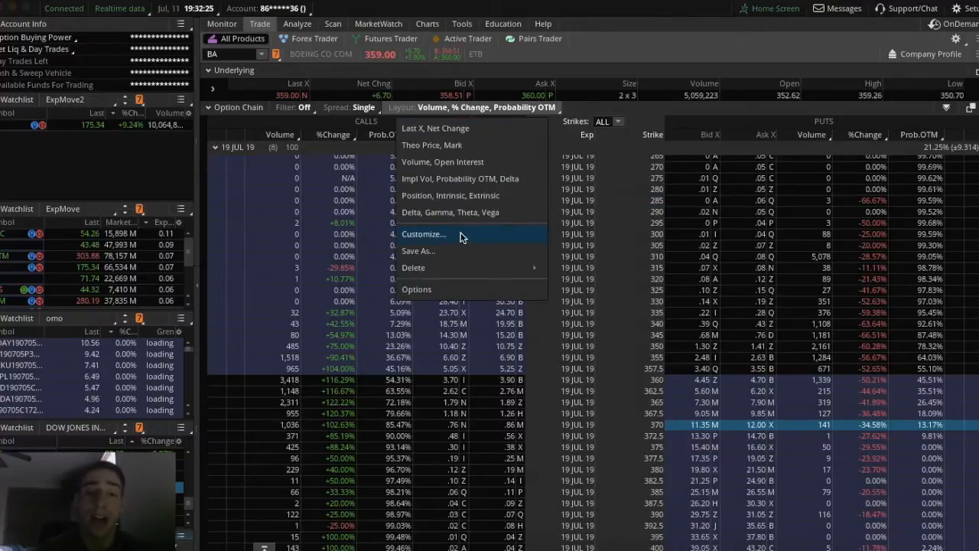
{"action": "left_click", "coordinate": [424, 234]}
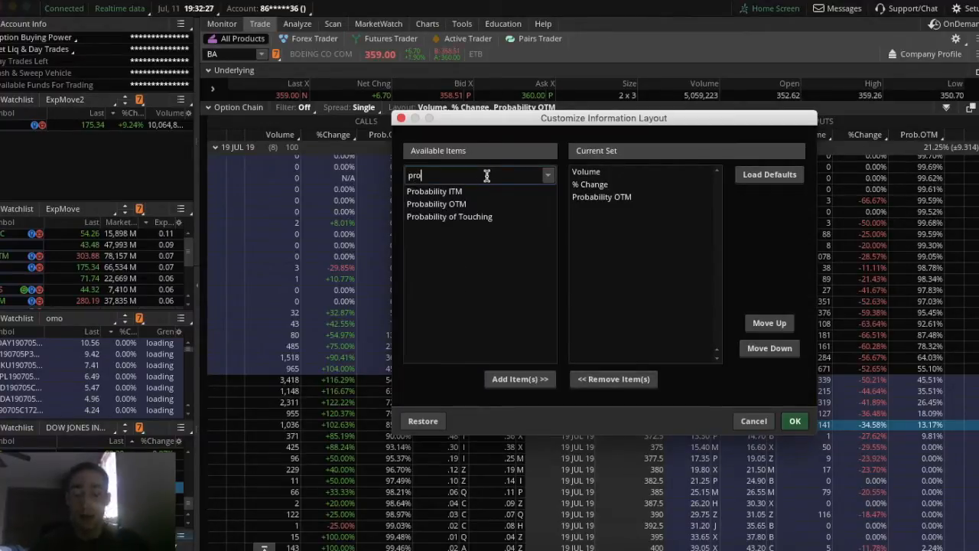
{"action": "type", "text": "bab"}
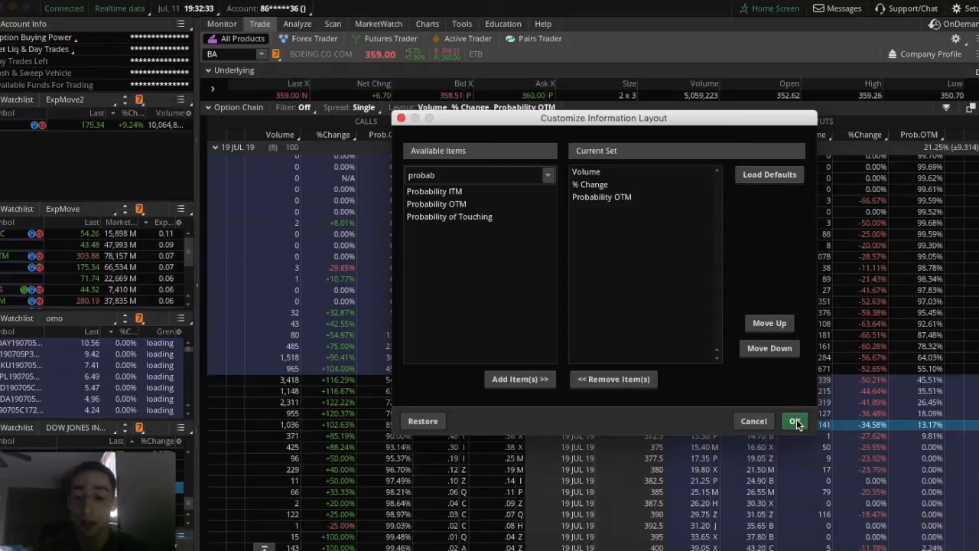
{"action": "left_click", "coordinate": [795, 421]}
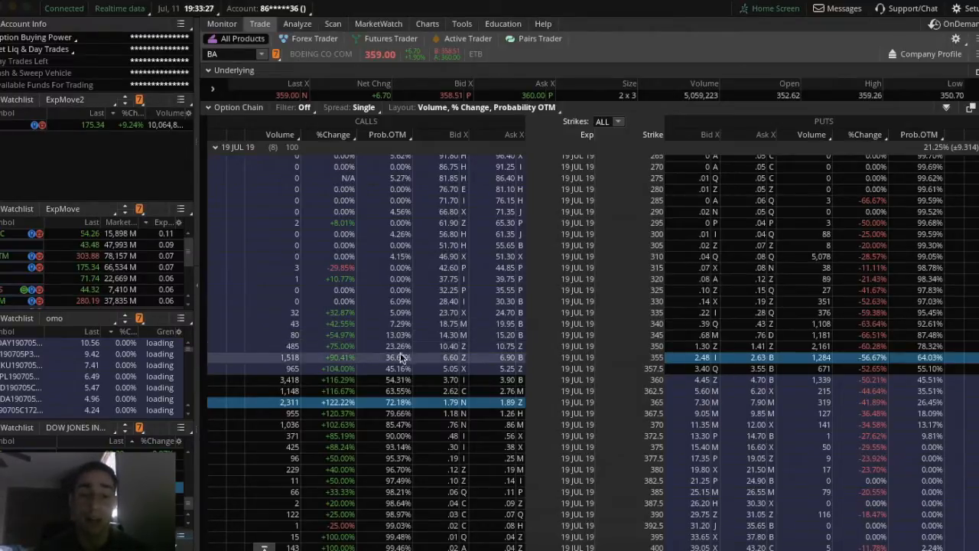
Reopen column customisation, search 'prob', and pick Probability ITM as the new column
{"action": "left_click", "coordinate": [479, 107]}
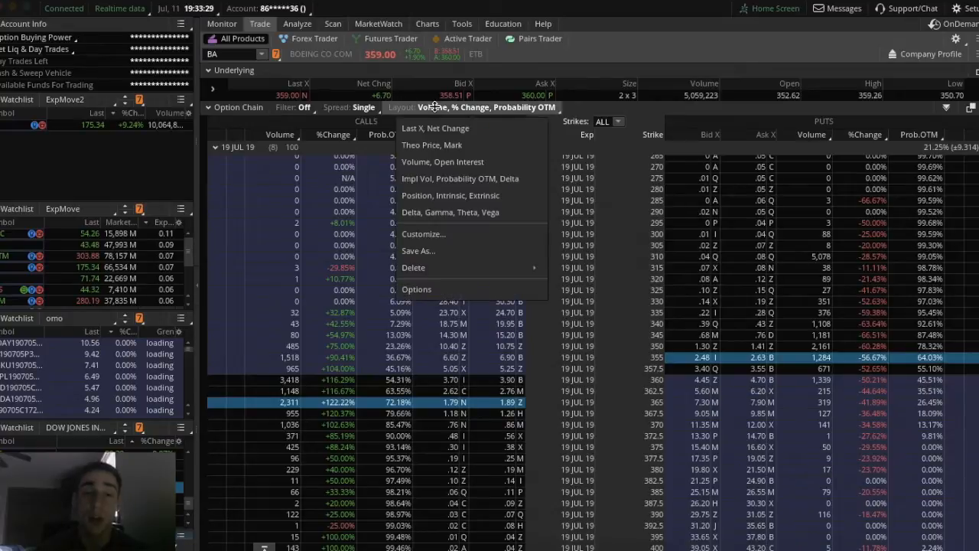
{"action": "left_click", "coordinate": [424, 234]}
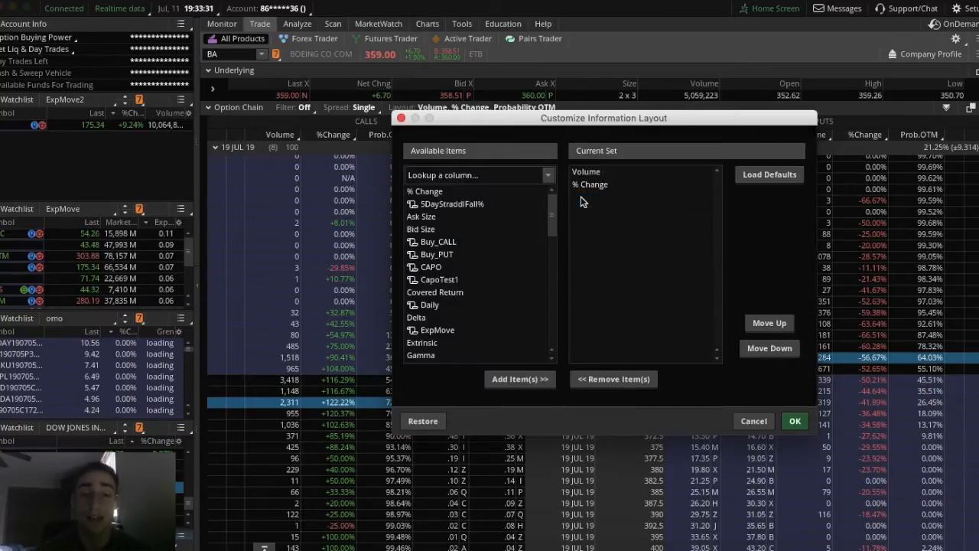
{"action": "type", "text": "prob"}
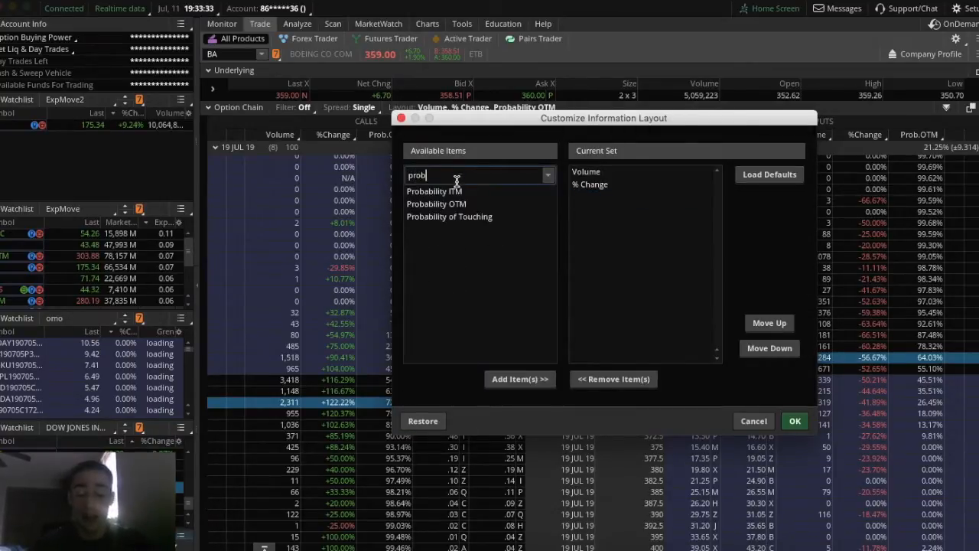
{"action": "left_click", "coordinate": [795, 421]}
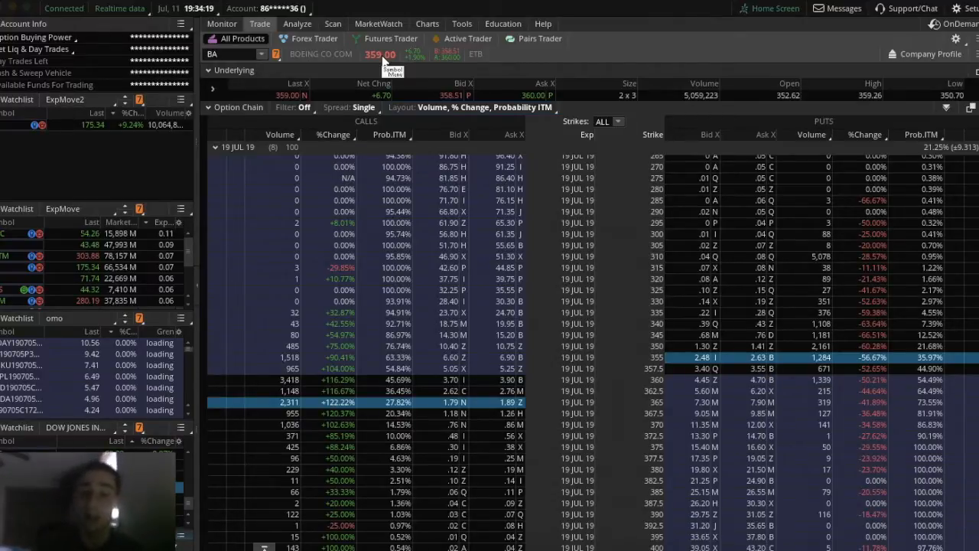
{"action": "mouse_move", "coordinate": [640, 332]}
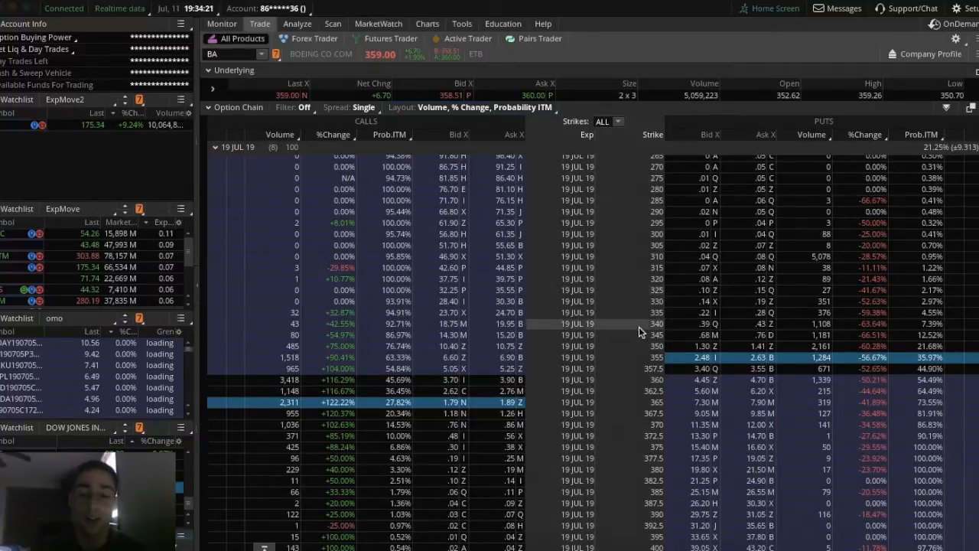
{"action": "mouse_move", "coordinate": [402, 306]}
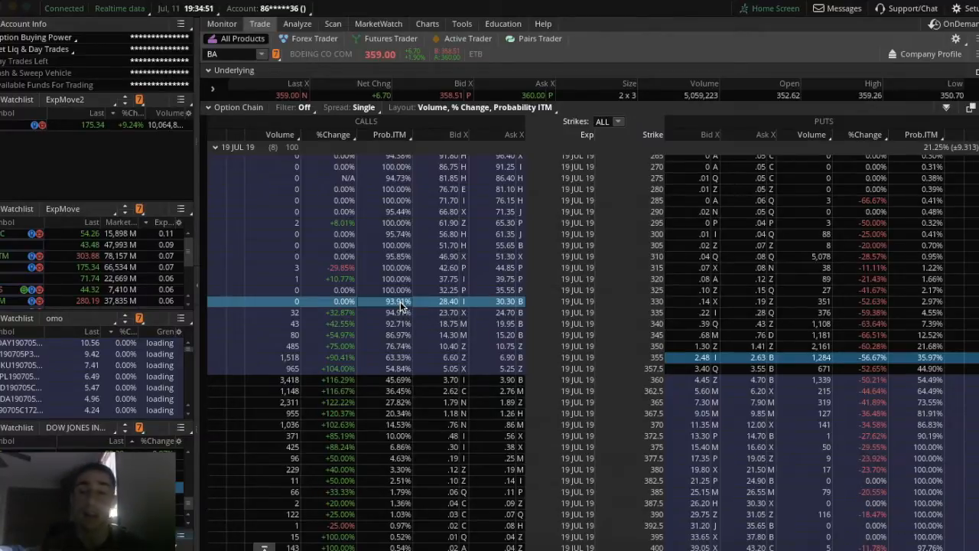
{"action": "mouse_move", "coordinate": [548, 283]}
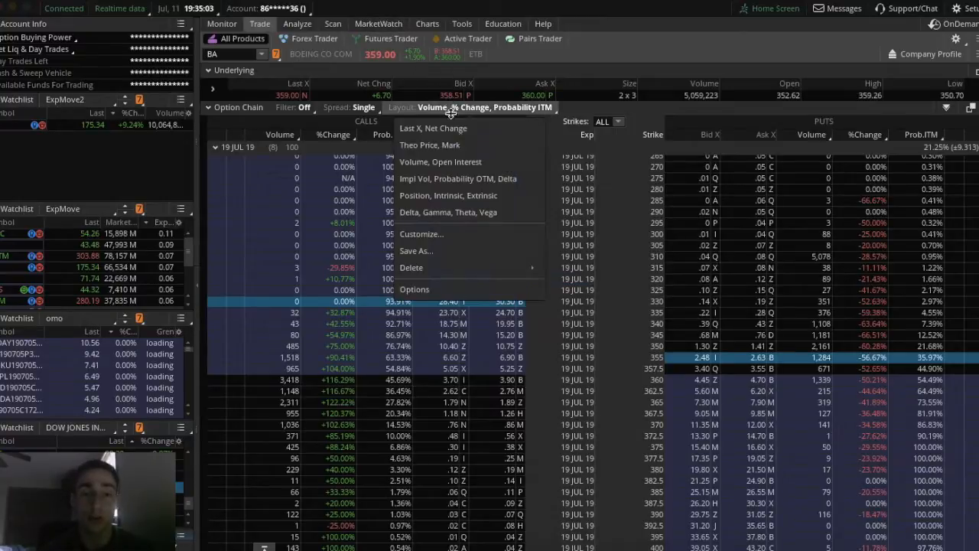
Replace the Probability ITM column with Probability of Touching through the layout customisation
{"action": "left_click", "coordinate": [421, 234]}
{"action": "type", "text": "prob"}
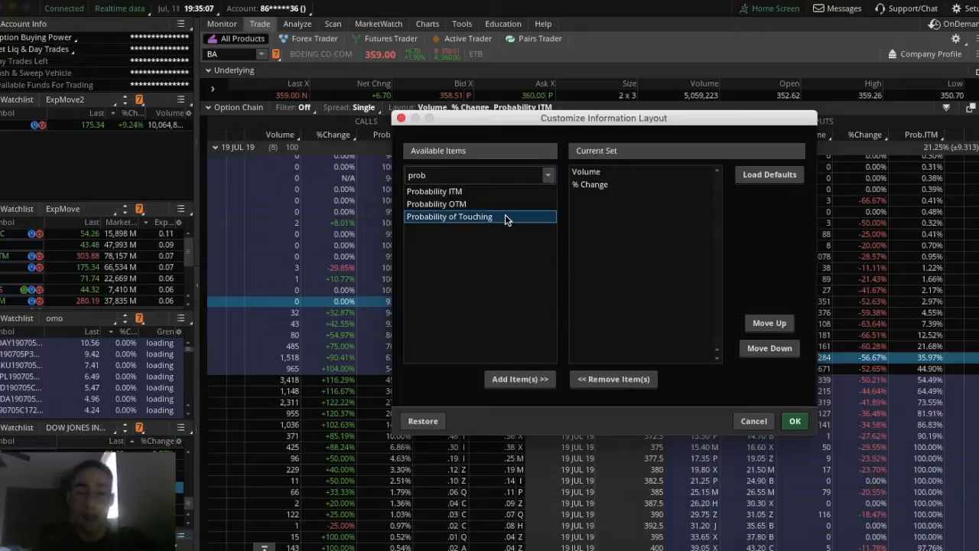
{"action": "left_click", "coordinate": [794, 421]}
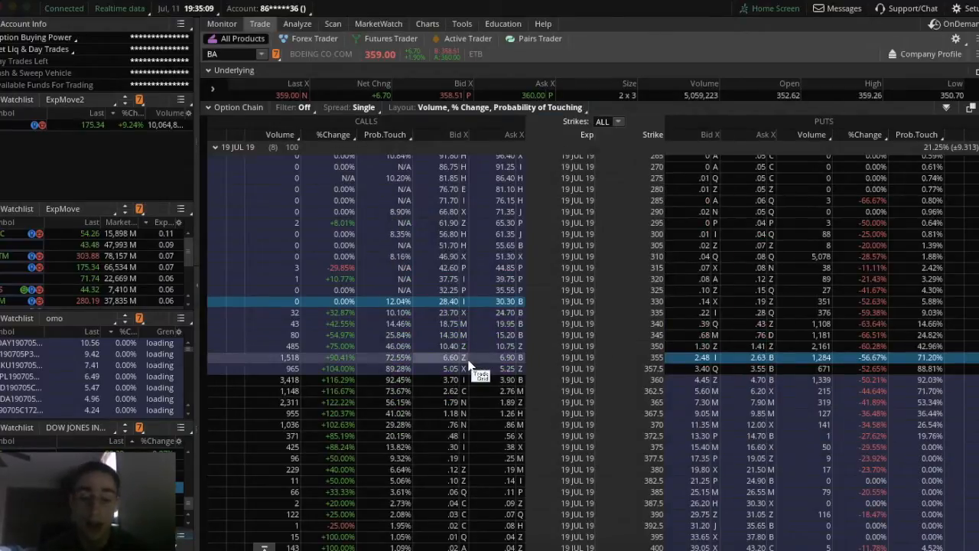